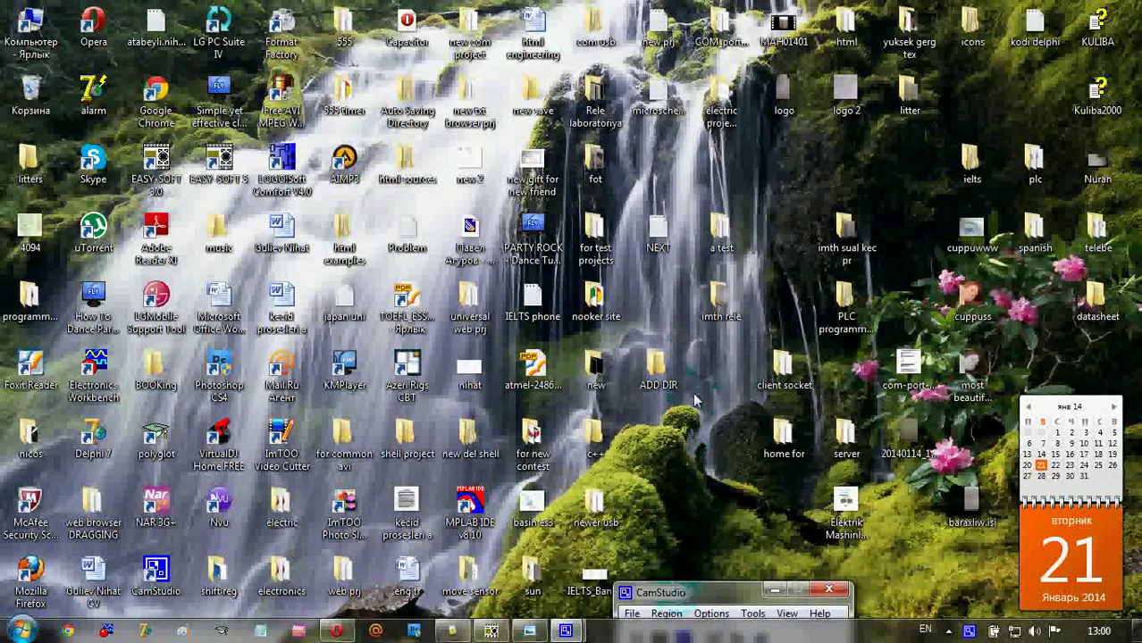
mouse_move(677, 507)
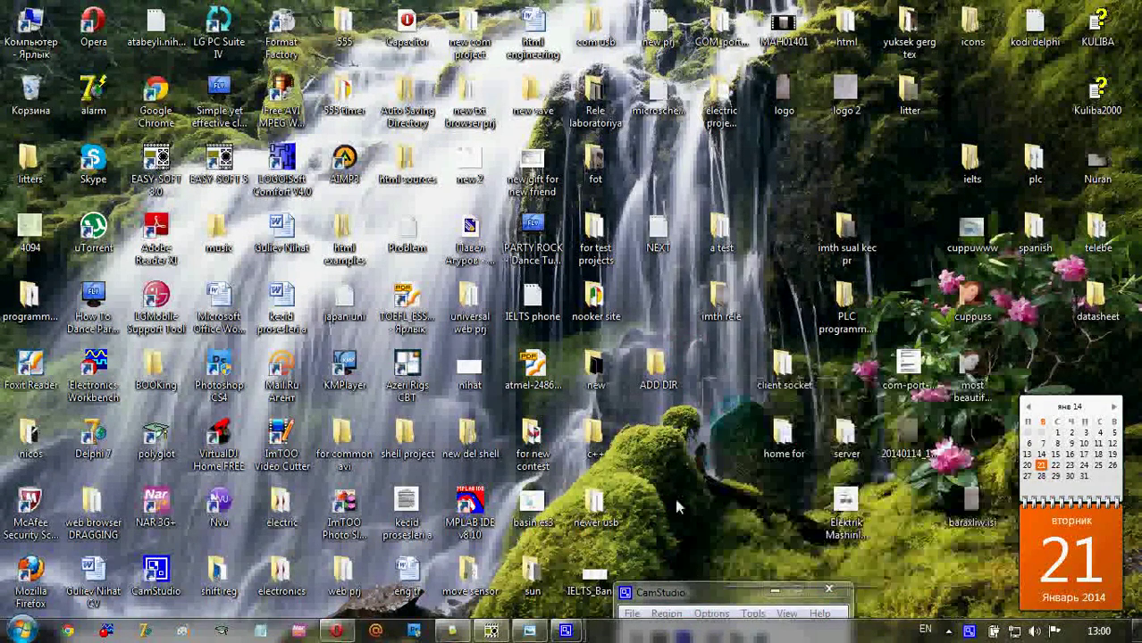
mouse_move(711, 418)
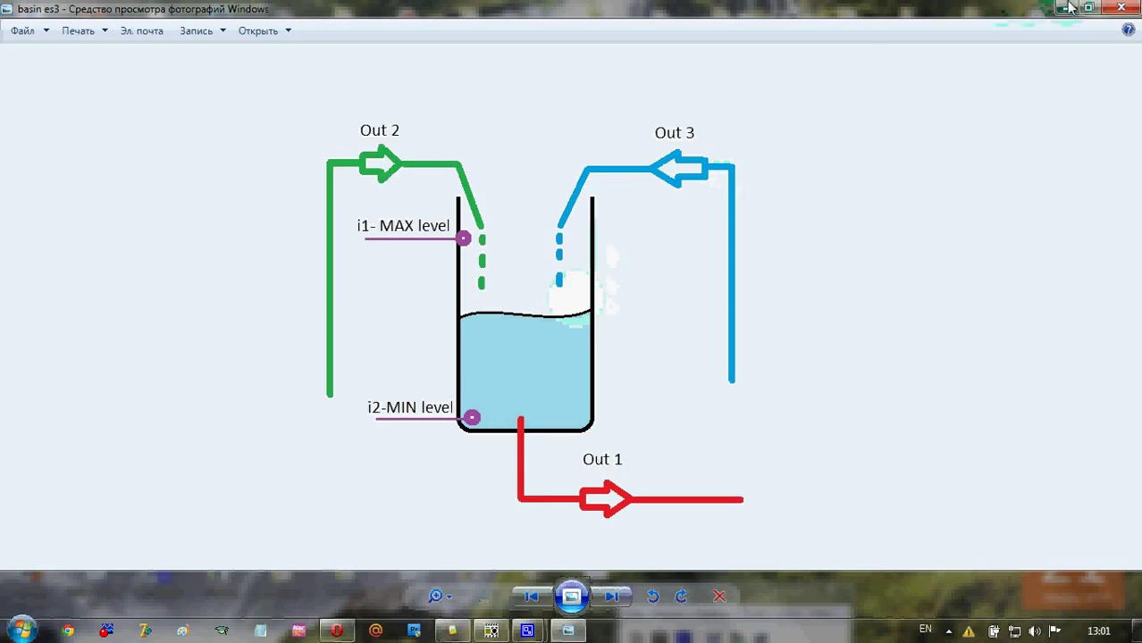
Bring up the blank circuit diagram editor, then hide it so the desktop shows.
left_click(1088, 7)
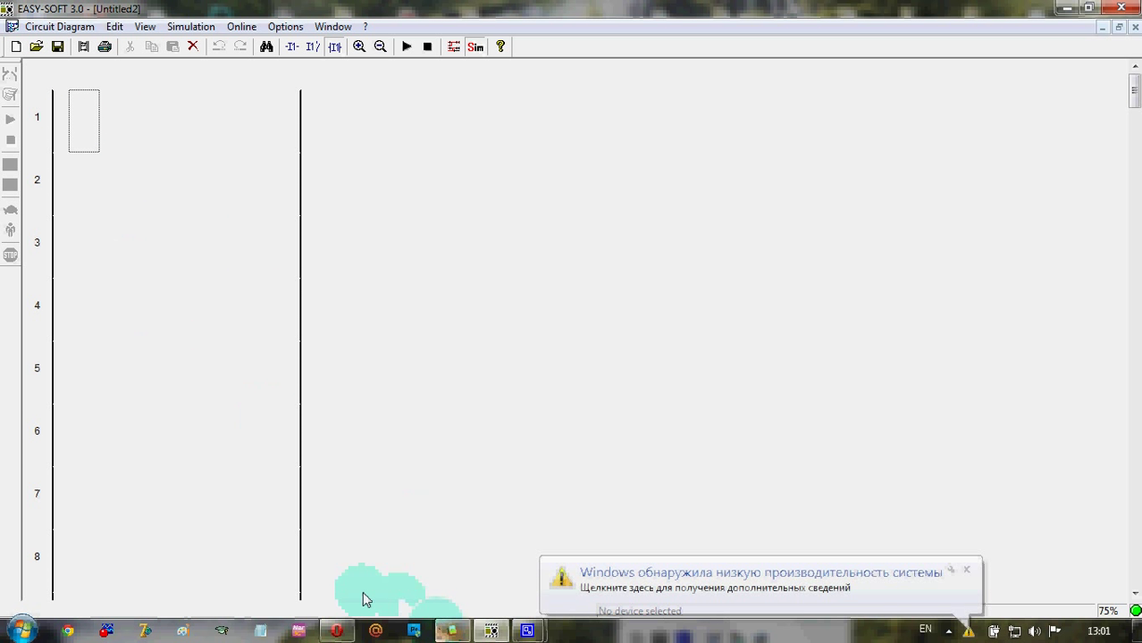
left_click(965, 570)
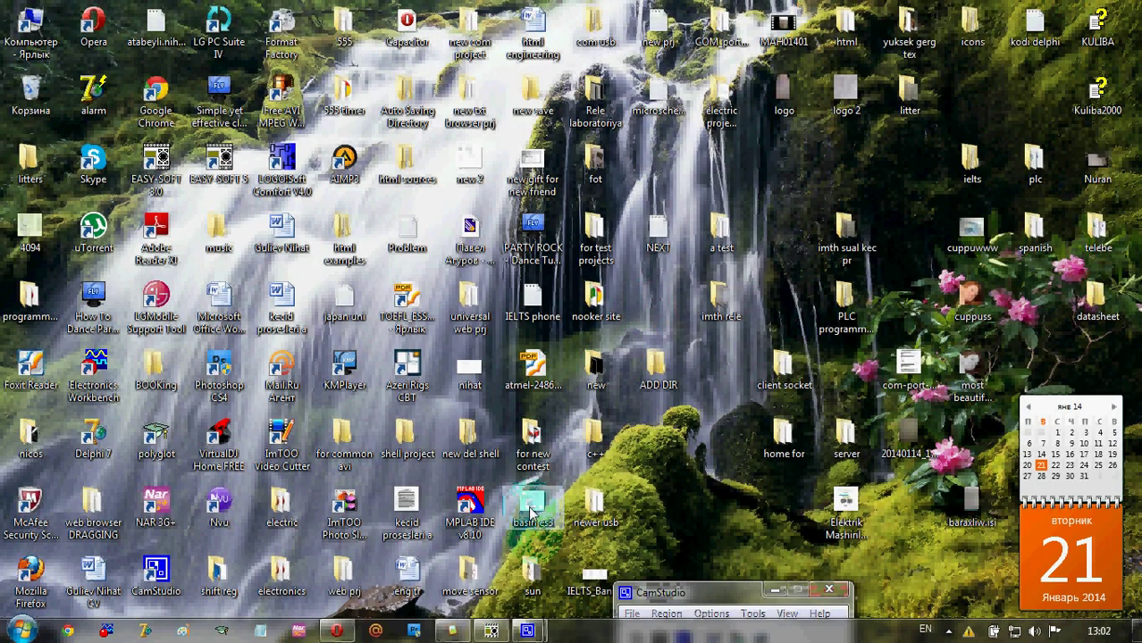
double_click(532, 508)
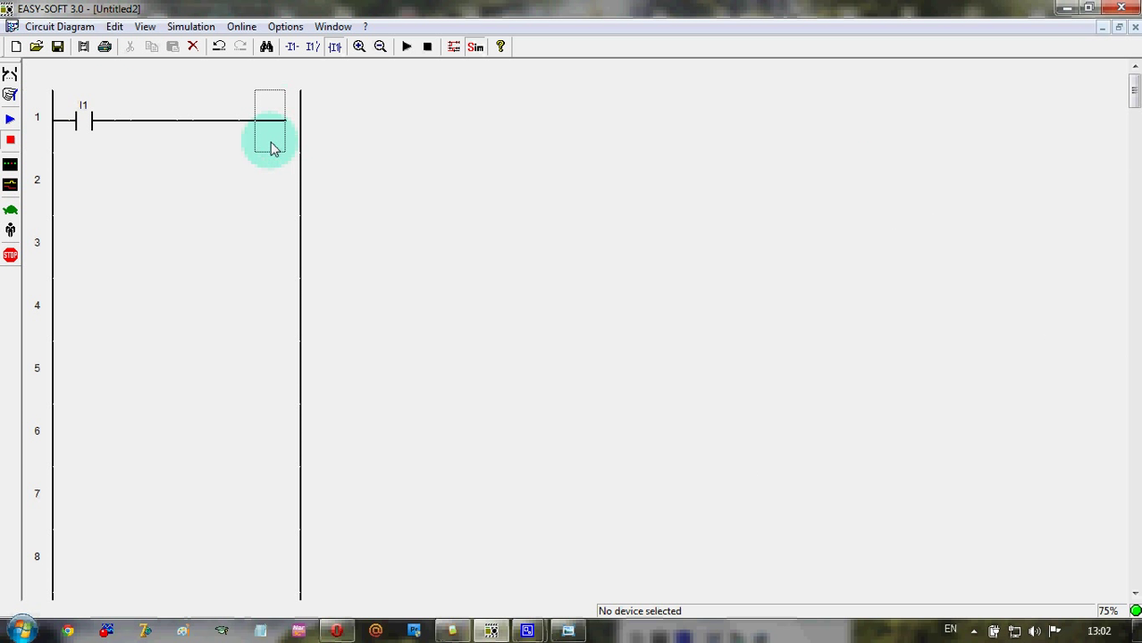
End rung 1 with coil Q1 and set the row 2 branch contact to input I1.
double_click(270, 116)
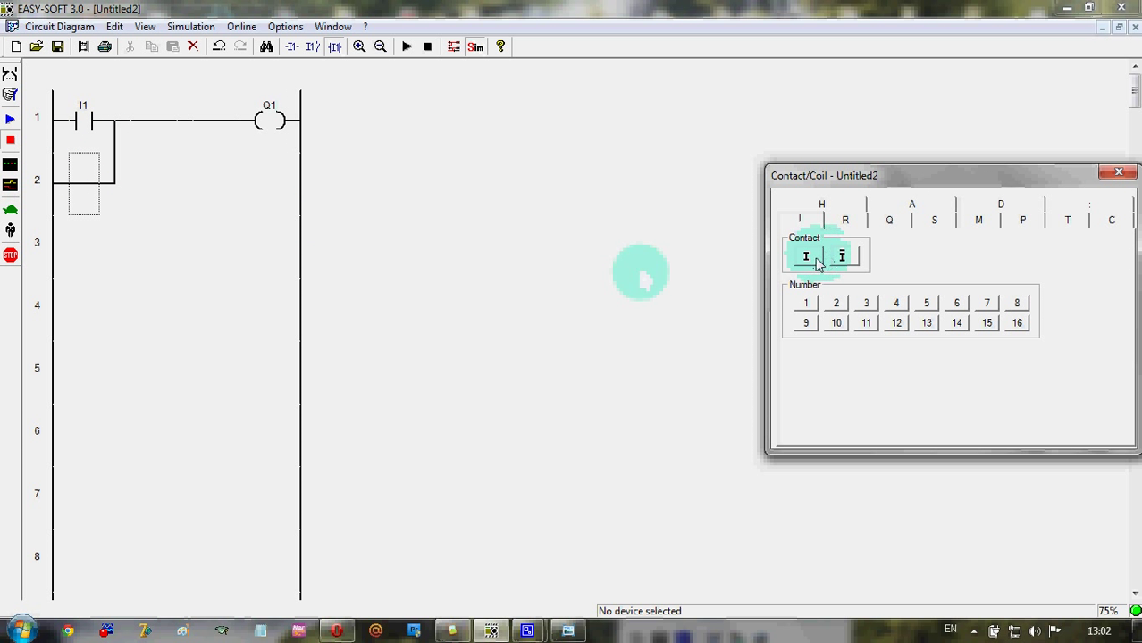
left_click(804, 257)
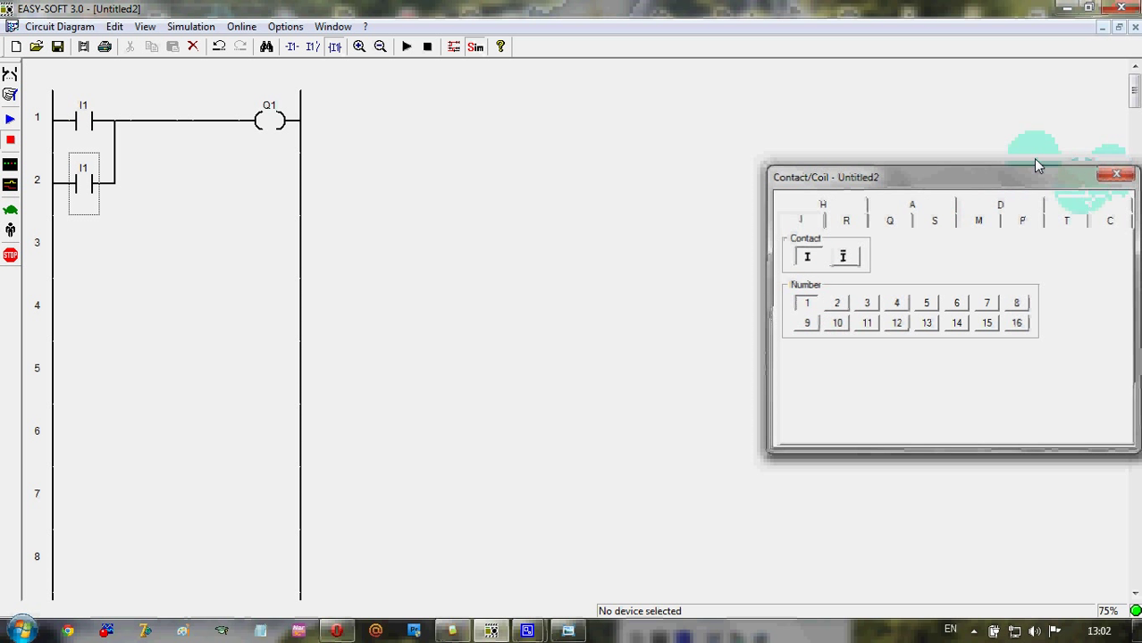
left_click(1115, 173)
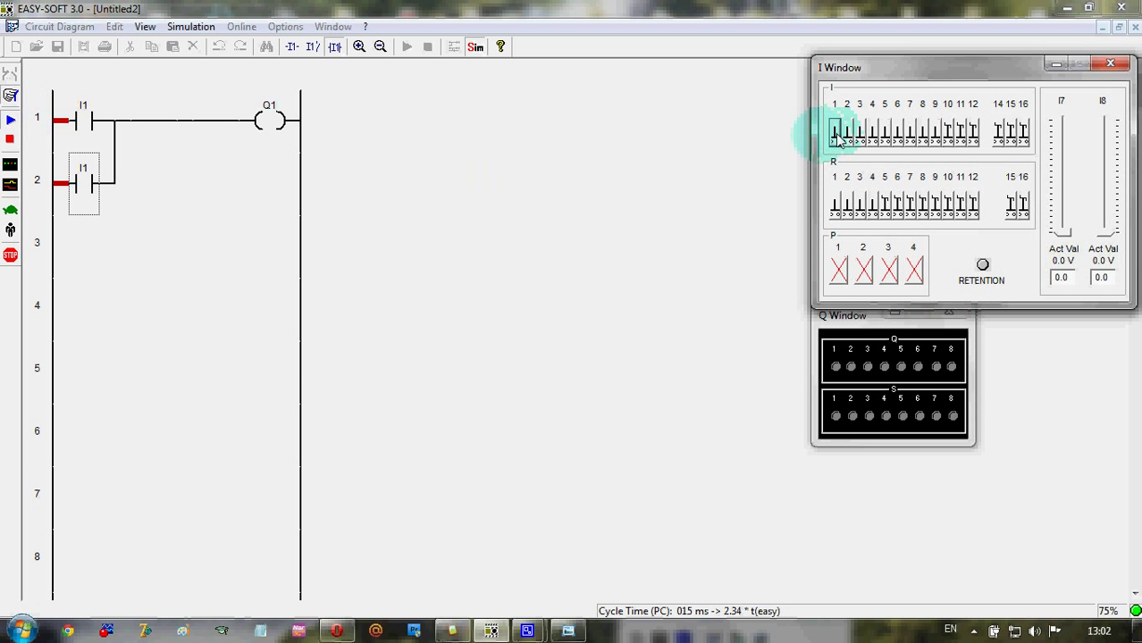
Toggle I1 in simulation, then make the row 2 branch contact Q1 for self-holding.
left_click(836, 132)
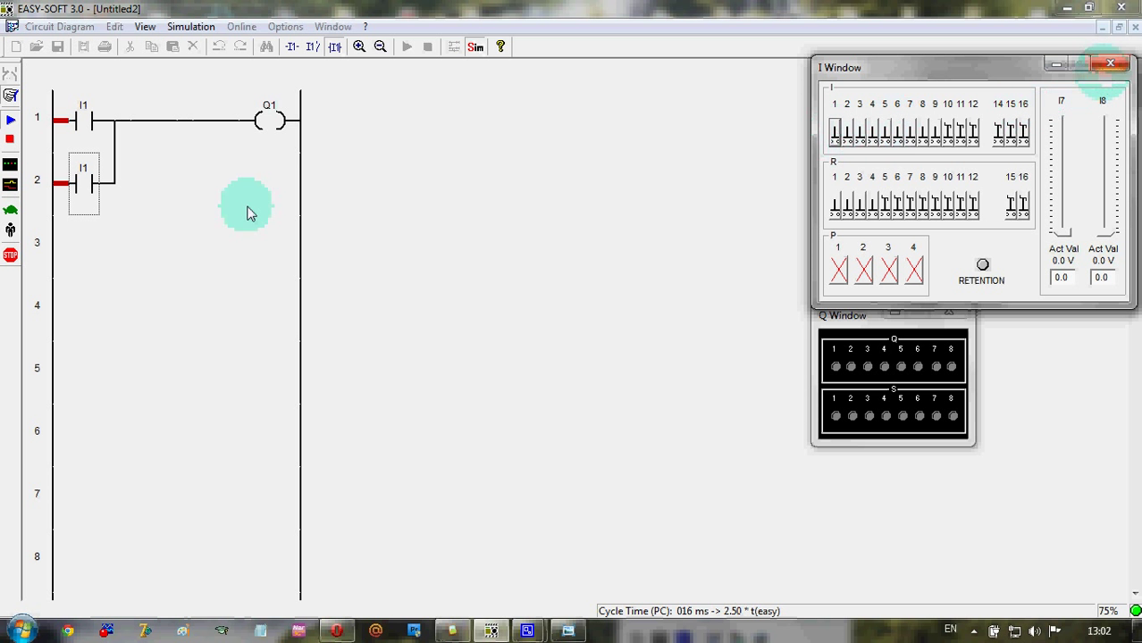
double_click(82, 180)
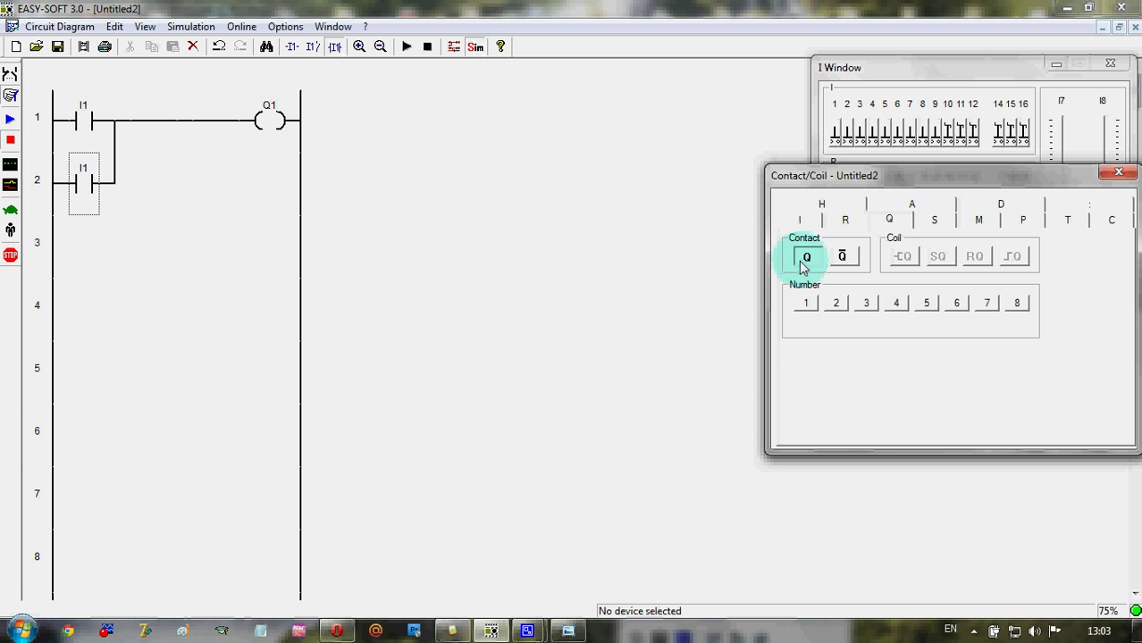
left_click(804, 258)
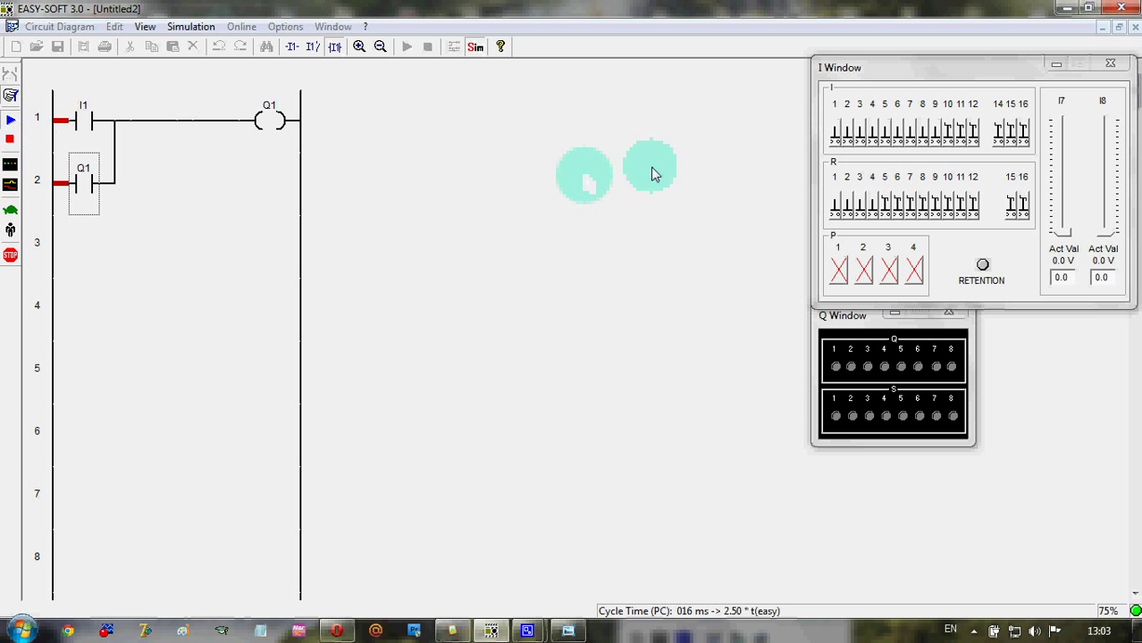
left_click(837, 133)
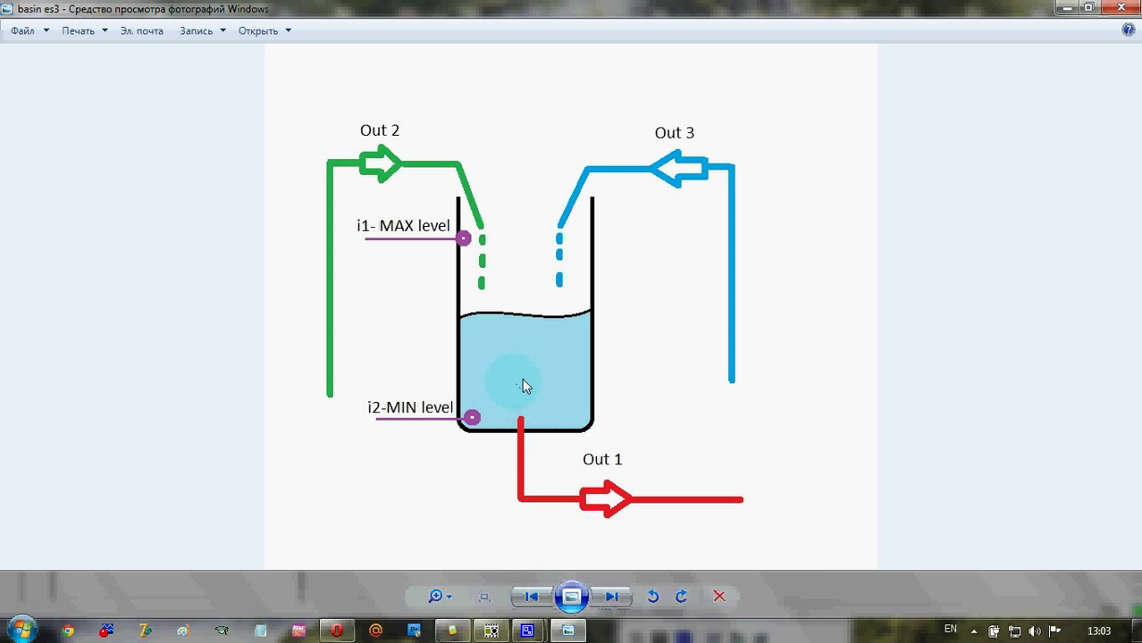
mouse_move(640, 525)
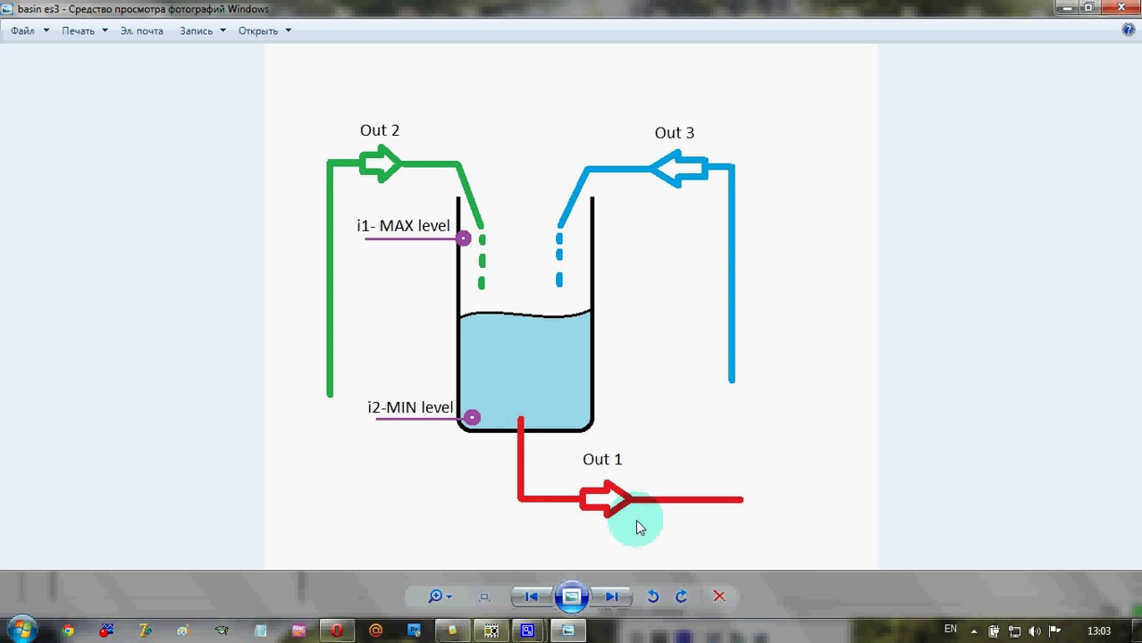
mouse_move(683, 121)
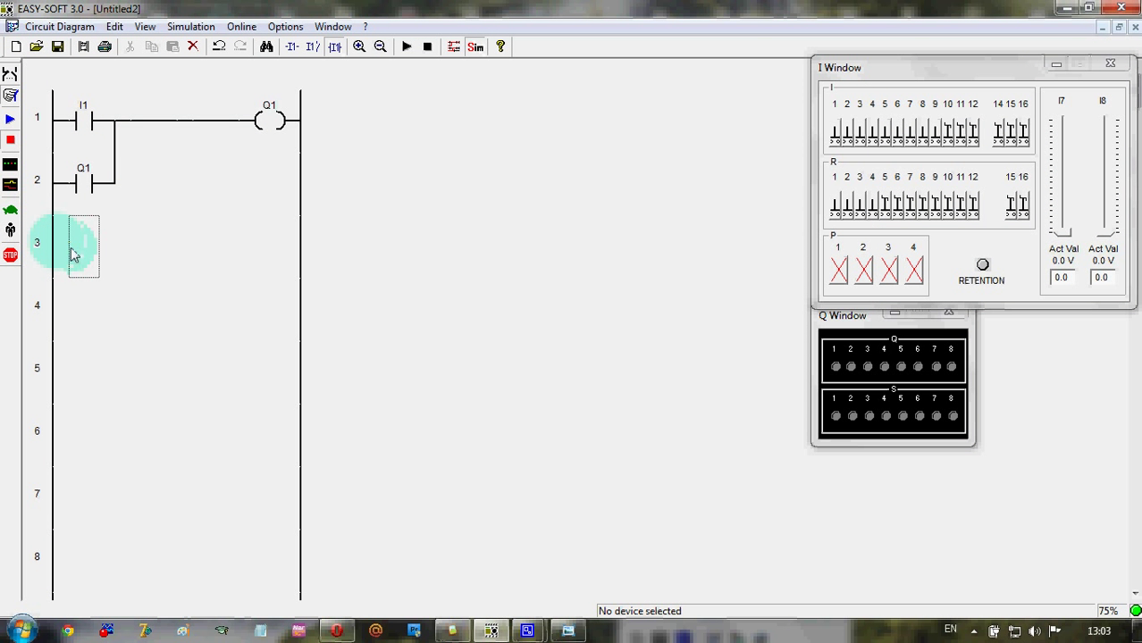
Build rung 3: contact I2 driving coil Q2 (and Q3), with a Q2 output contact on row 4.
double_click(83, 246)
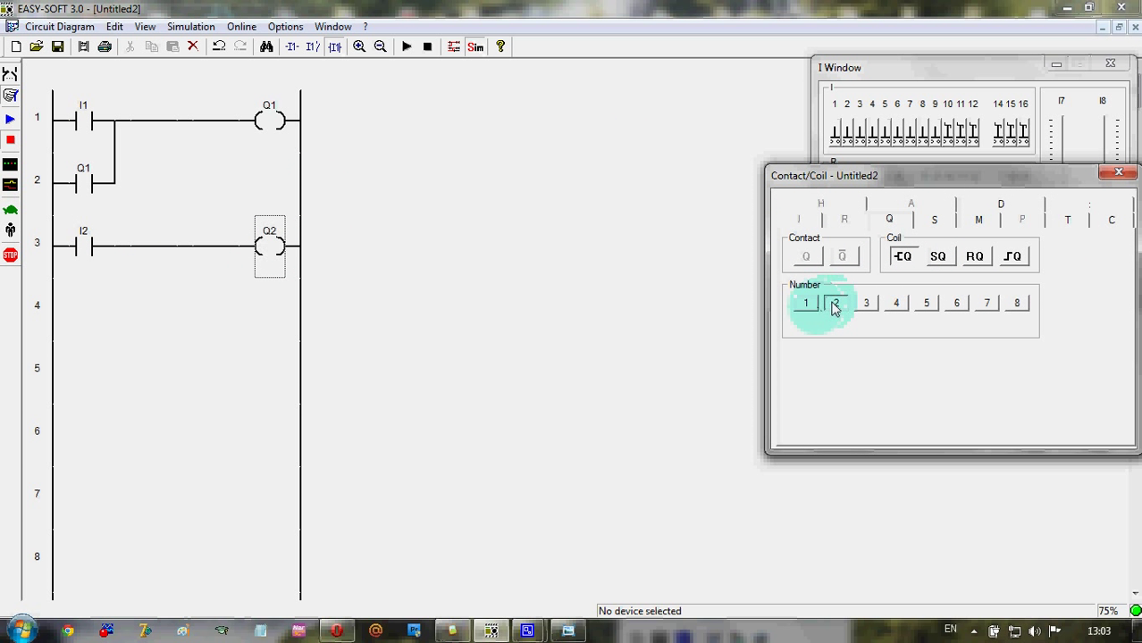
left_click(837, 304)
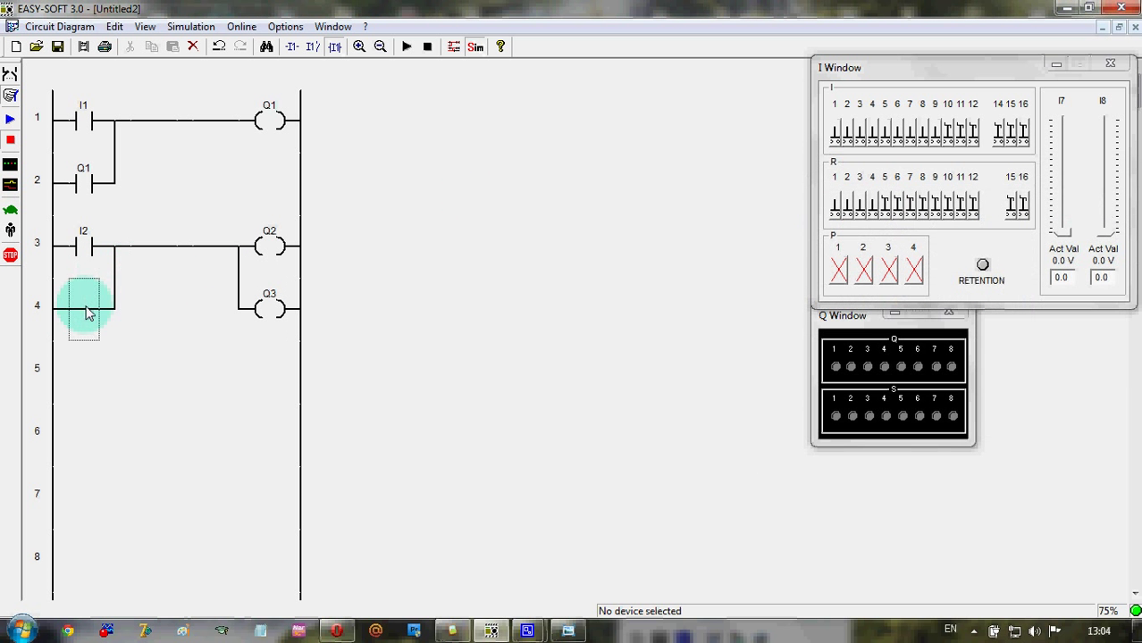
double_click(83, 307)
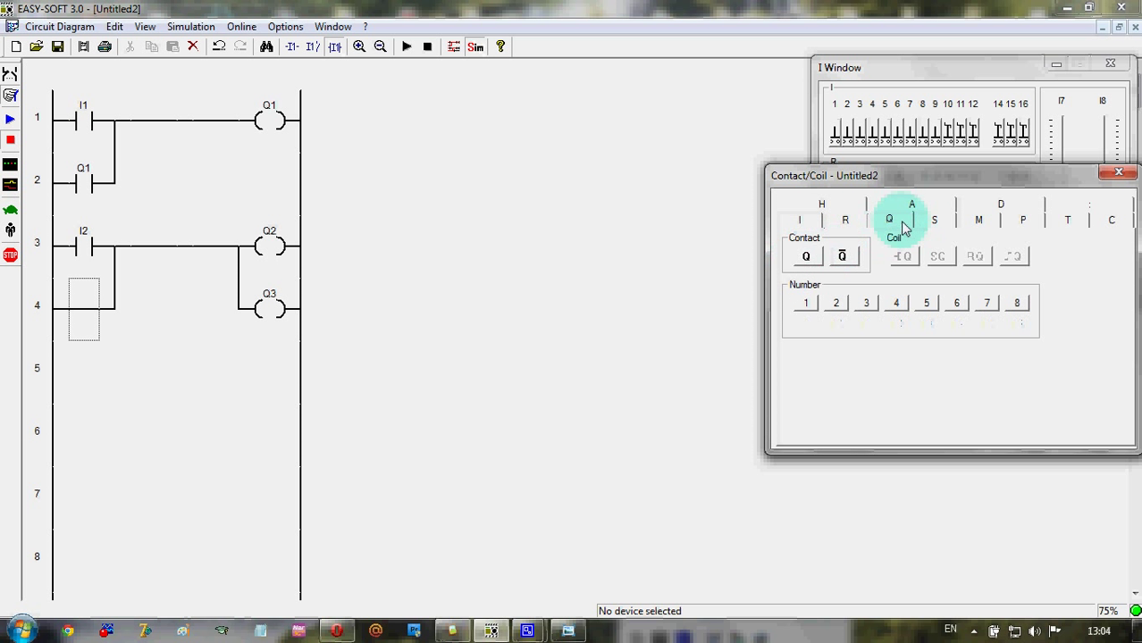
left_click(888, 219)
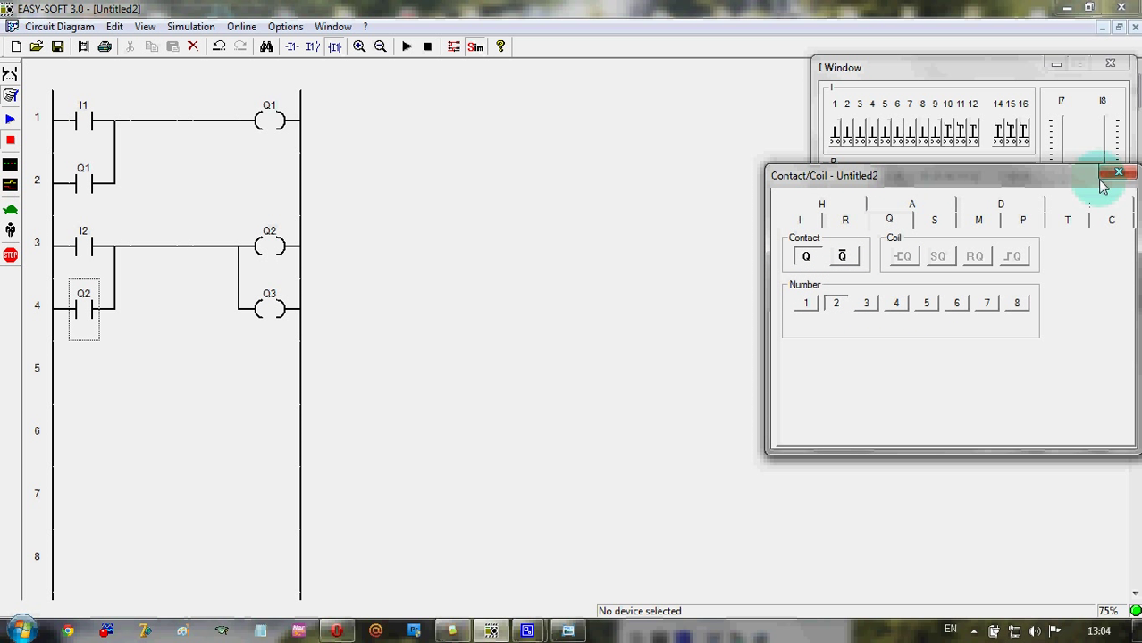
left_click(1118, 171)
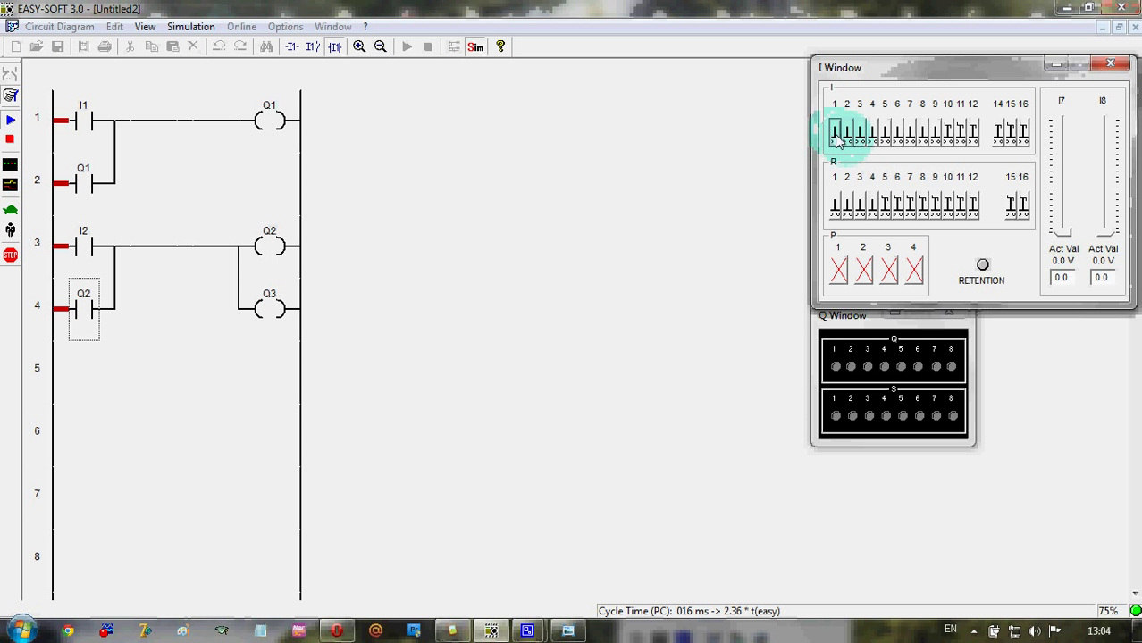
Switch on I1 and I2 to see Q1, Q2 and Q3 energize, then stop the simulation.
left_click(834, 132)
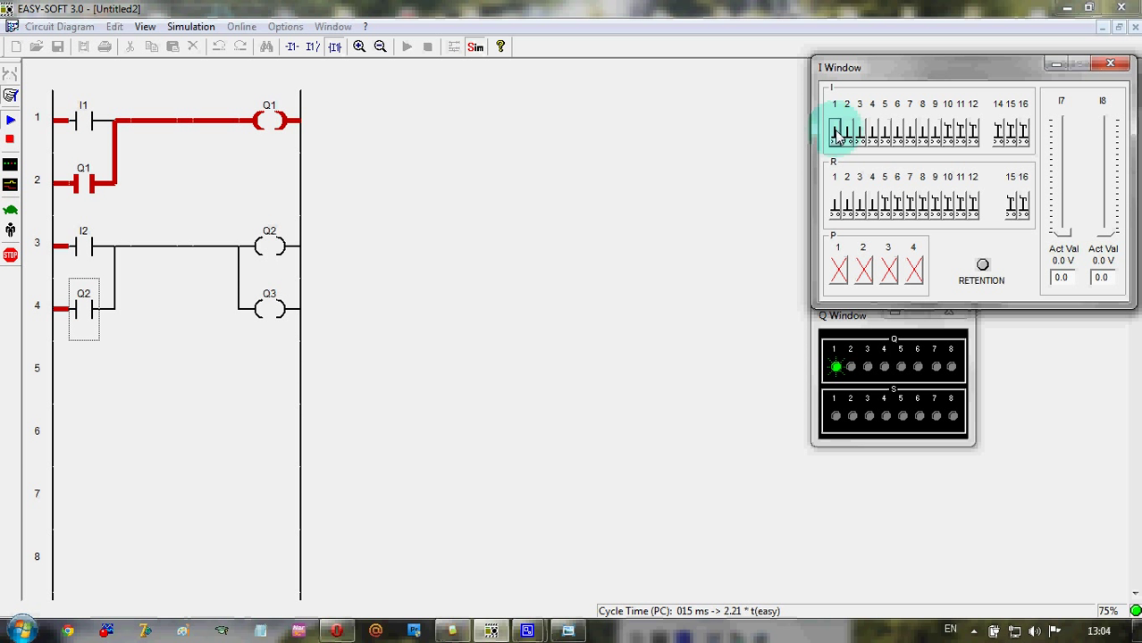
left_click(838, 132)
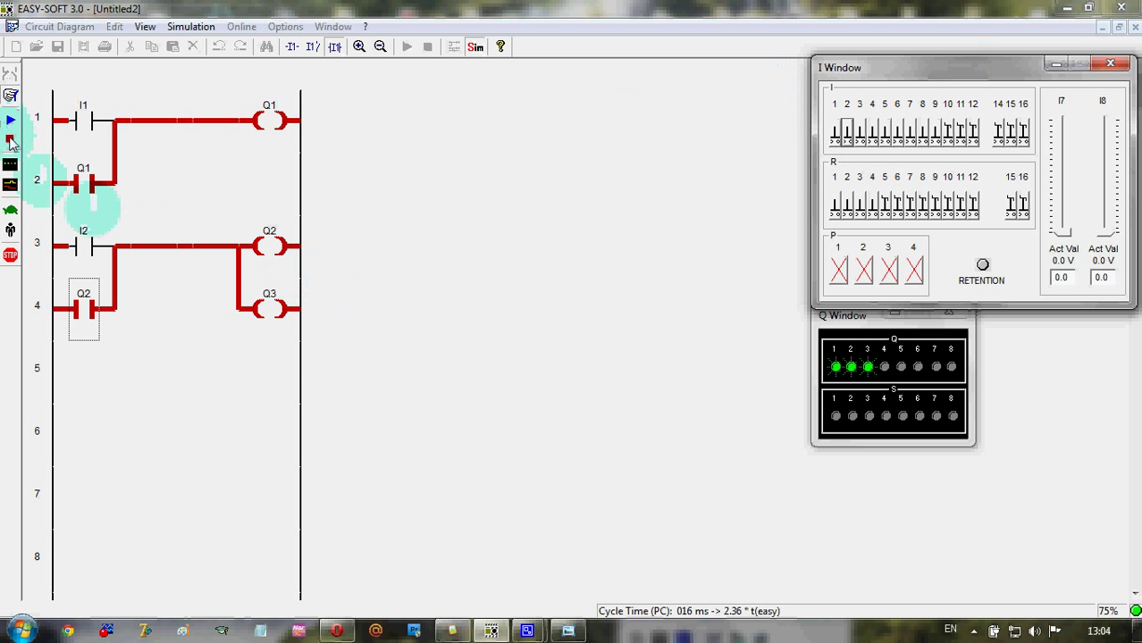
left_click(11, 142)
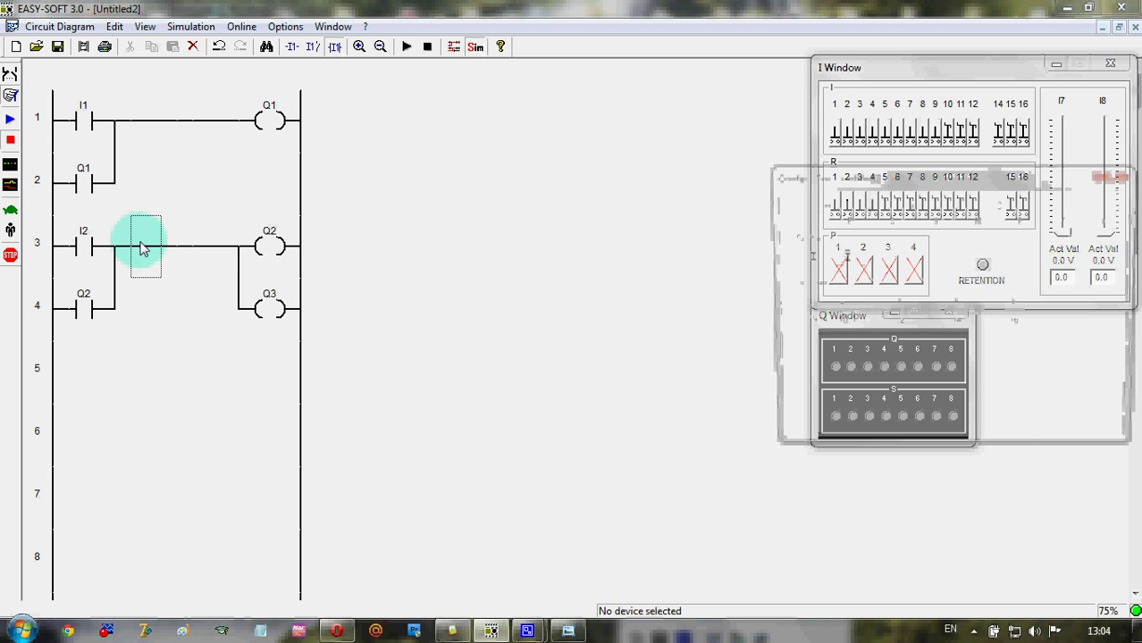
Insert an inverted I1 contact on rung 3 ahead of coil Q2.
double_click(144, 247)
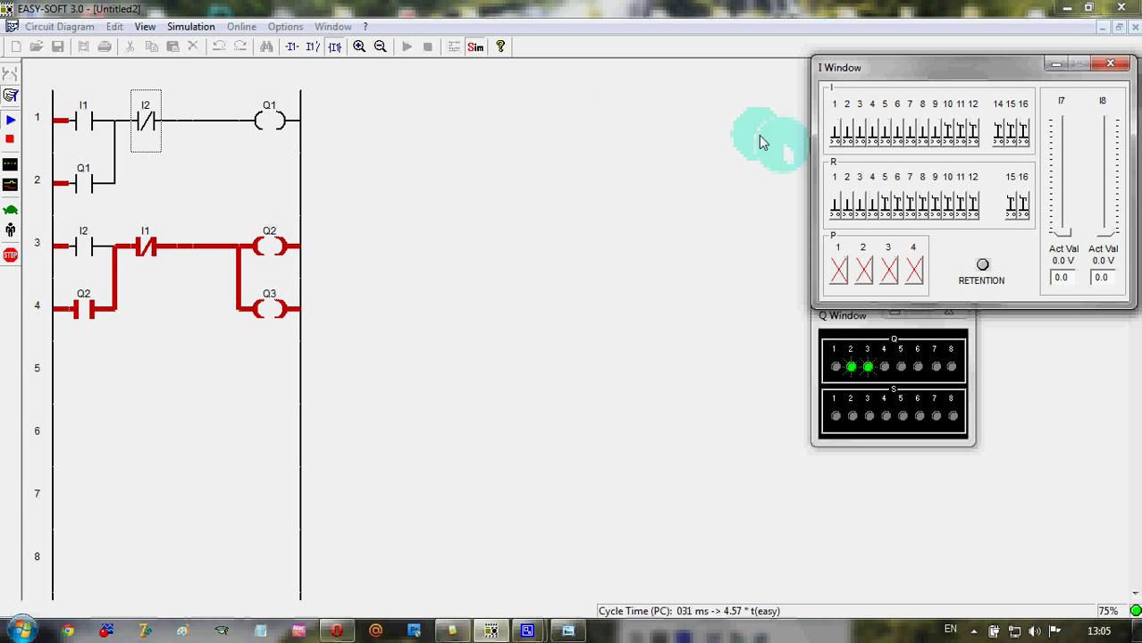
mouse_move(548, 243)
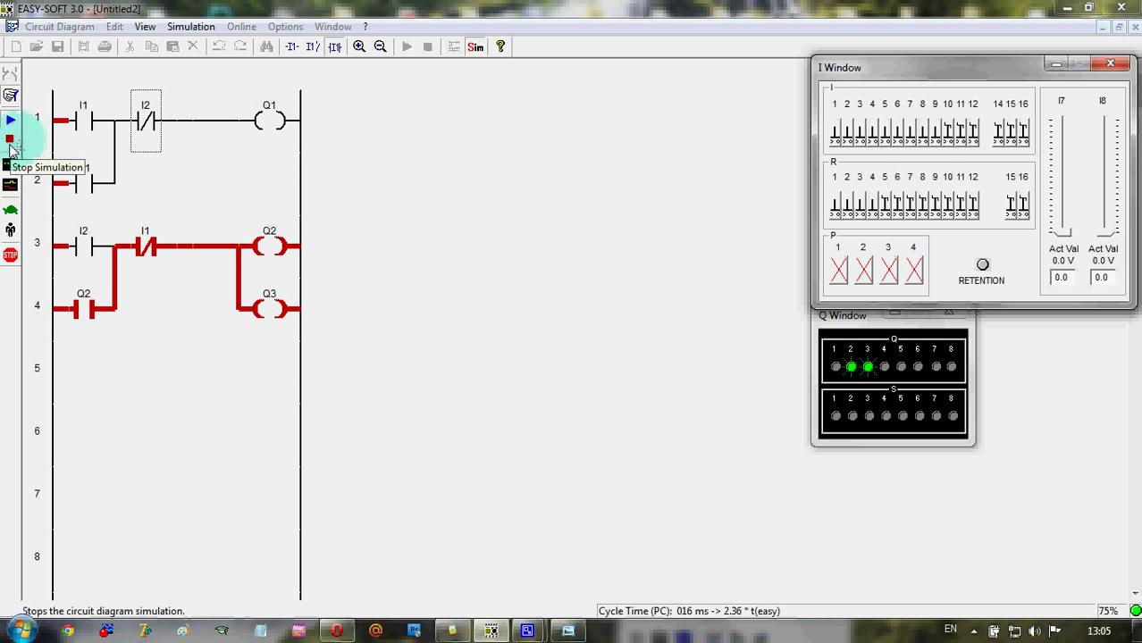
Stop the simulation and begin a new contact on rung 1 between I2 and Q1.
left_click(11, 139)
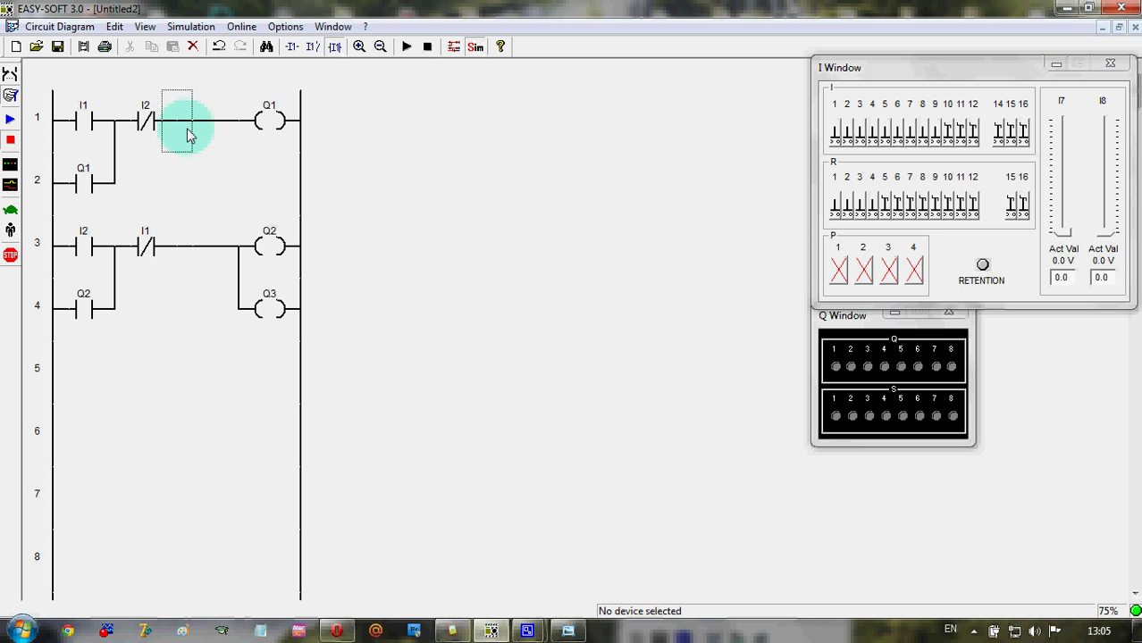
double_click(207, 121)
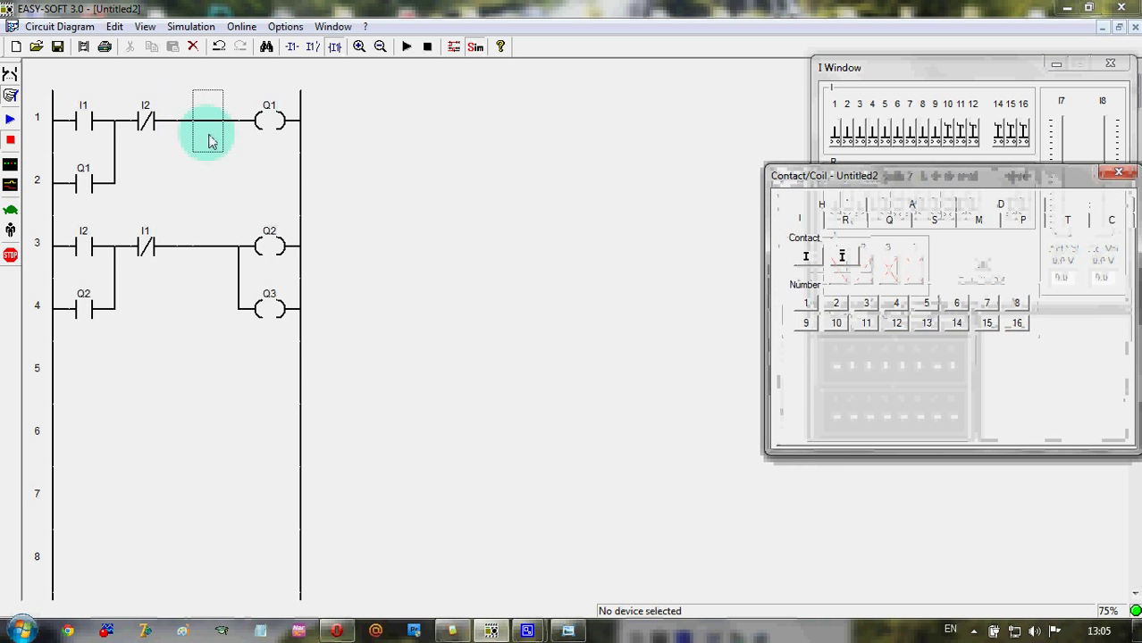